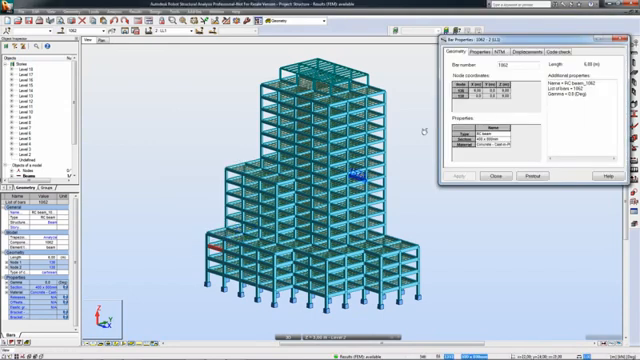
Review the Geometry properties of RC concrete beam 1062 in Bar Properties
{"action": "left_click", "coordinate": [490, 51]}
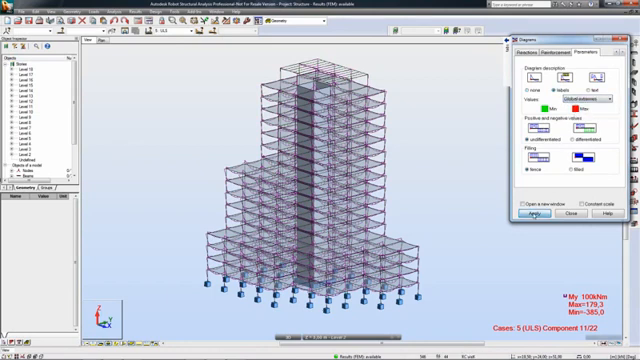
Apply labelled My bending moment diagrams with fence filling for ULS case 5
{"action": "left_click", "coordinate": [521, 215]}
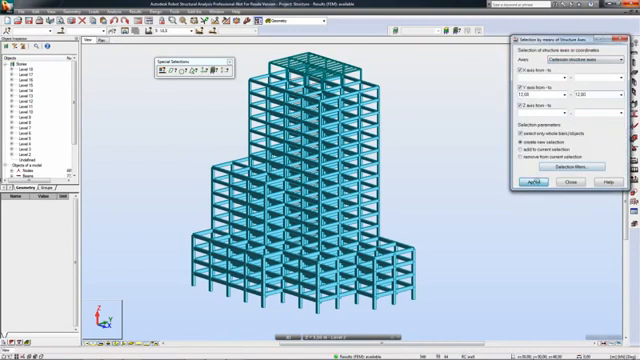
Create a new selection of elements along structure axis Y from 12.00 to 12.00
{"action": "left_click", "coordinate": [530, 182]}
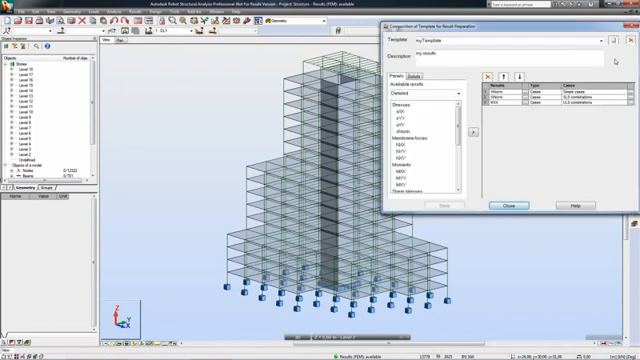
Choose the load cases for the RYY result added to myTemplate
{"action": "scroll", "scroll_direction": "down", "scroll_amount": 3}
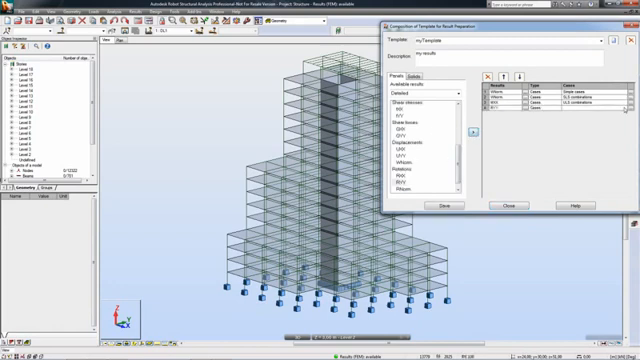
{"action": "left_click", "coordinate": [580, 113]}
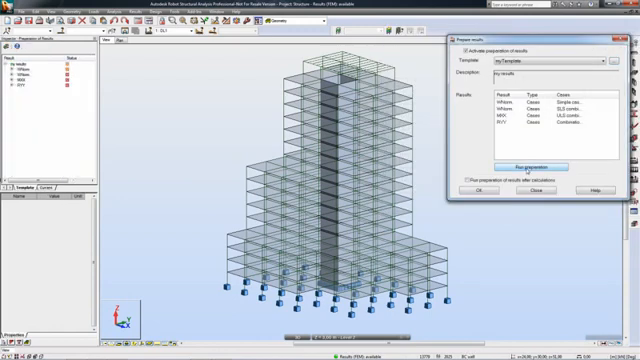
Run result preparation with myTemplate activated
{"action": "left_click", "coordinate": [527, 166]}
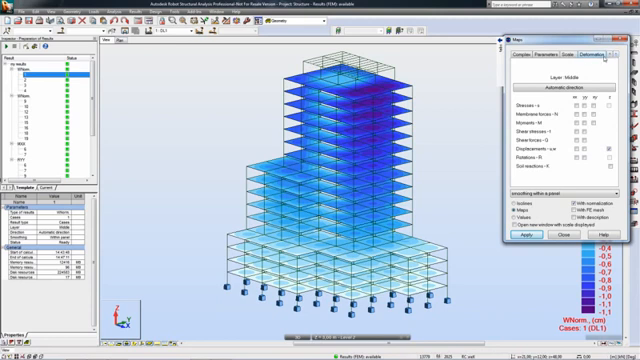
Apply a normalized u,w displacement map on the slabs for case 1 (DL1)
{"action": "left_click", "coordinate": [566, 53]}
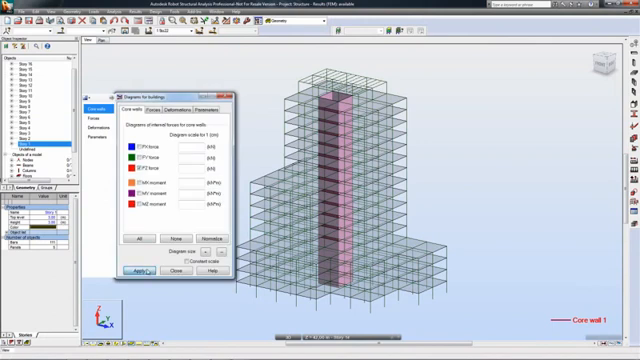
Show the FZ force diagram for core wall 1 from the Core walls results
{"action": "left_click", "coordinate": [138, 270]}
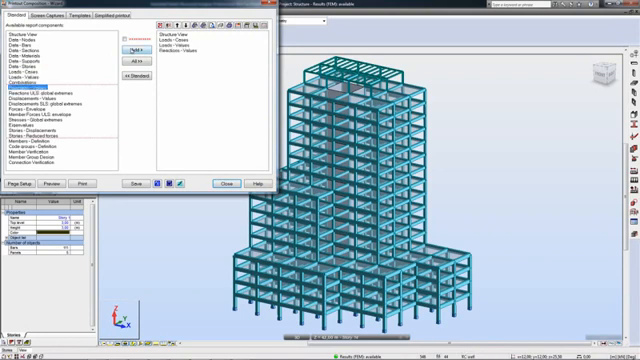
List the saved screen captures available for the printout composition
{"action": "left_click", "coordinate": [72, 14]}
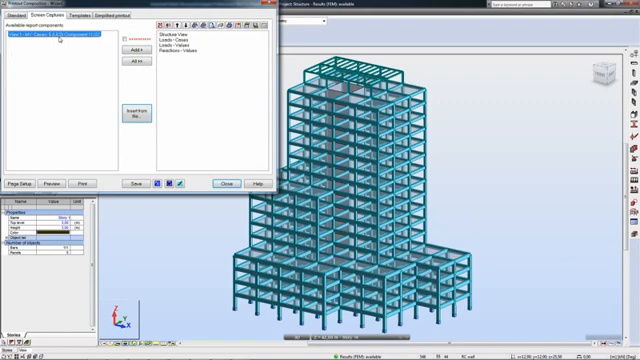